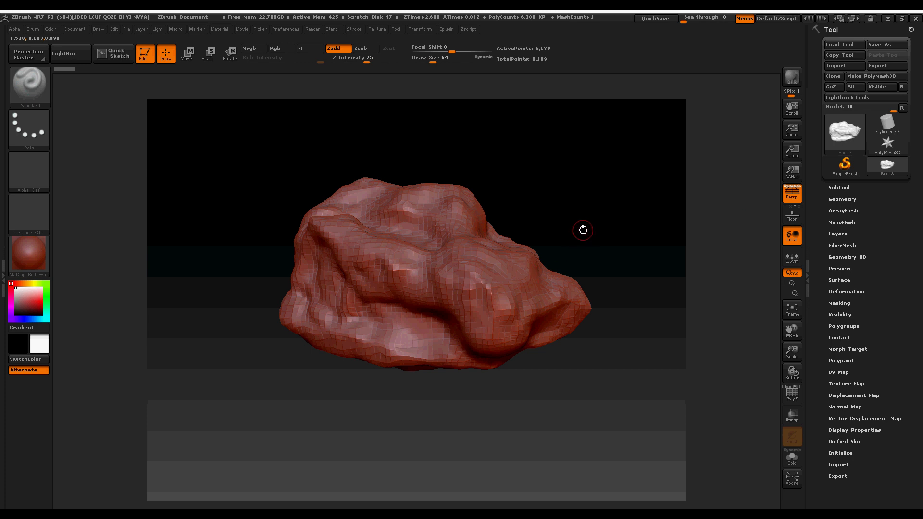
{"action": "mouse_move", "coordinate": [587, 242]}
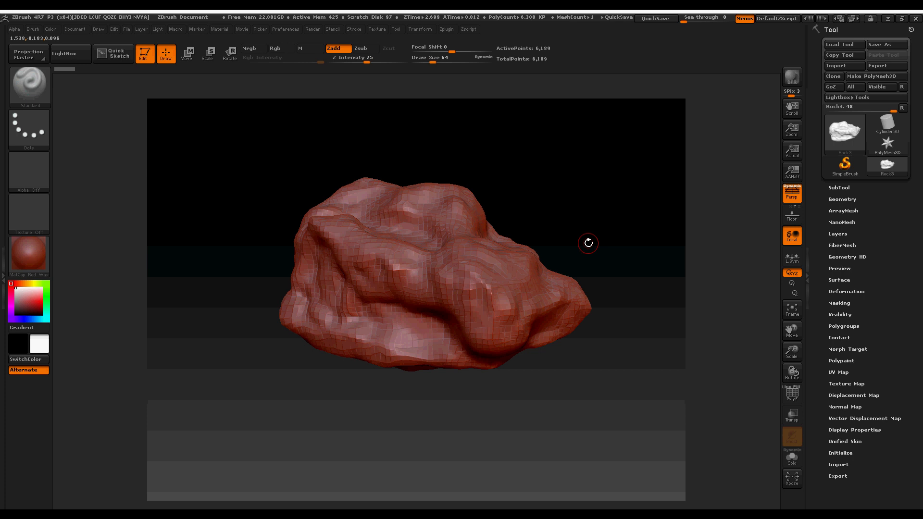
{"action": "mouse_move", "coordinate": [588, 243]}
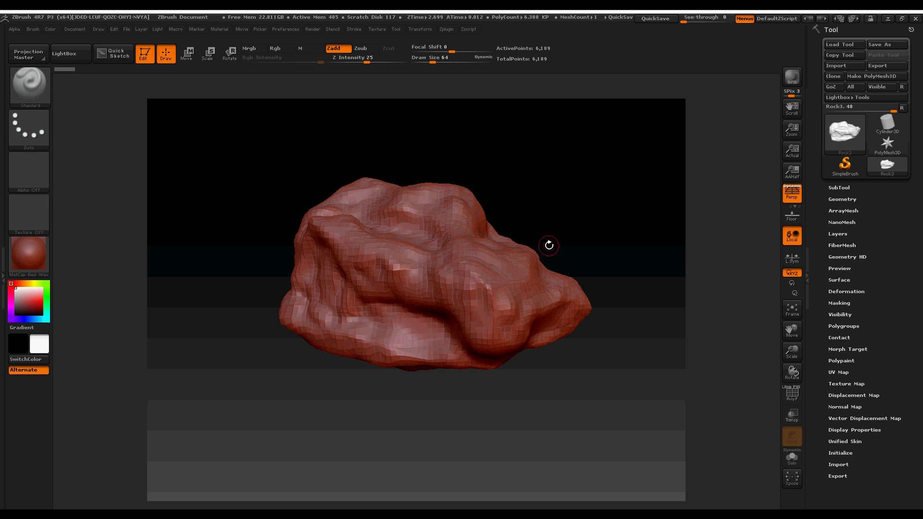
Import the Rock3 ZBrush OBJ with default OBJ Import Options as Group1275
{"action": "left_click_drag", "start_coordinate": [547, 245], "coordinate": [574, 220]}
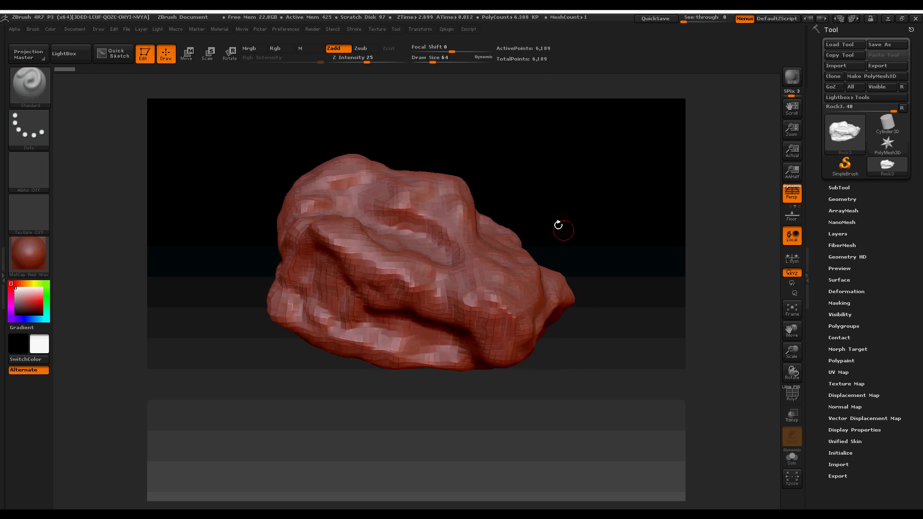
{"action": "left_click_drag", "start_coordinate": [558, 225], "coordinate": [567, 222]}
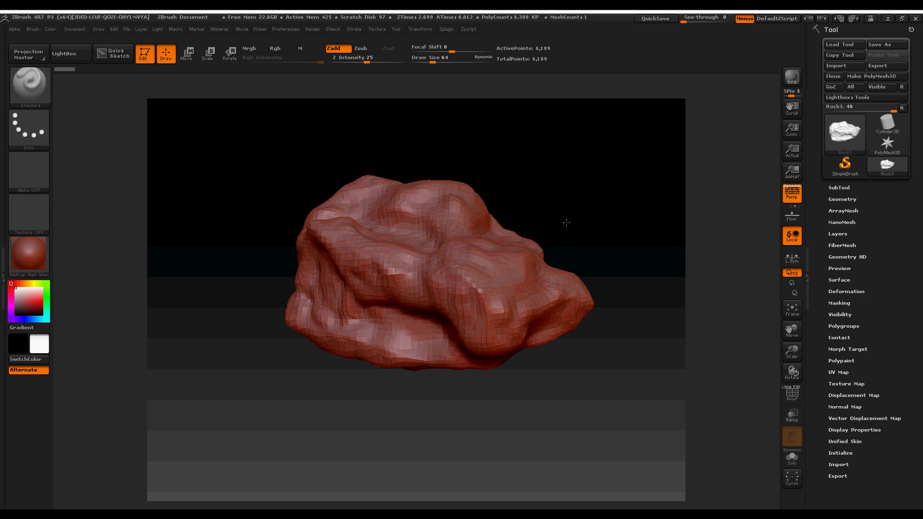
{"action": "left_click_drag", "start_coordinate": [566, 222], "coordinate": [560, 227]}
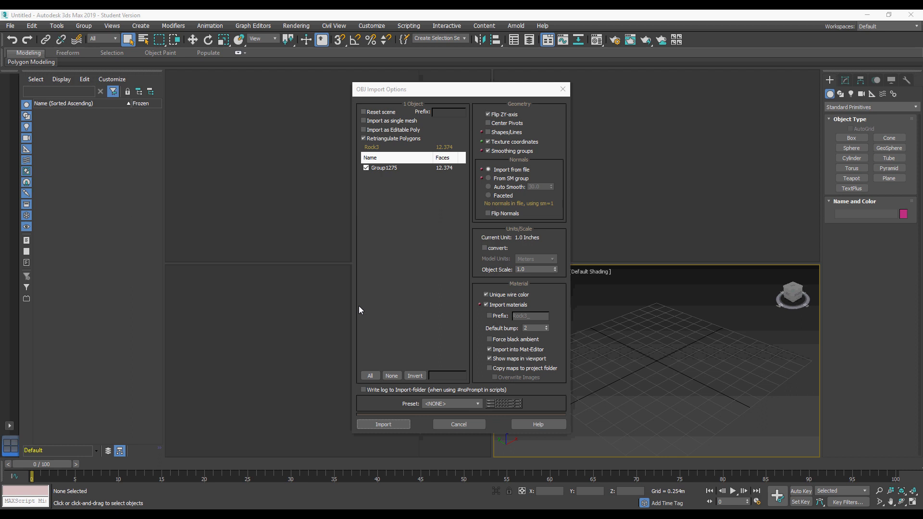
{"action": "mouse_move", "coordinate": [404, 413]}
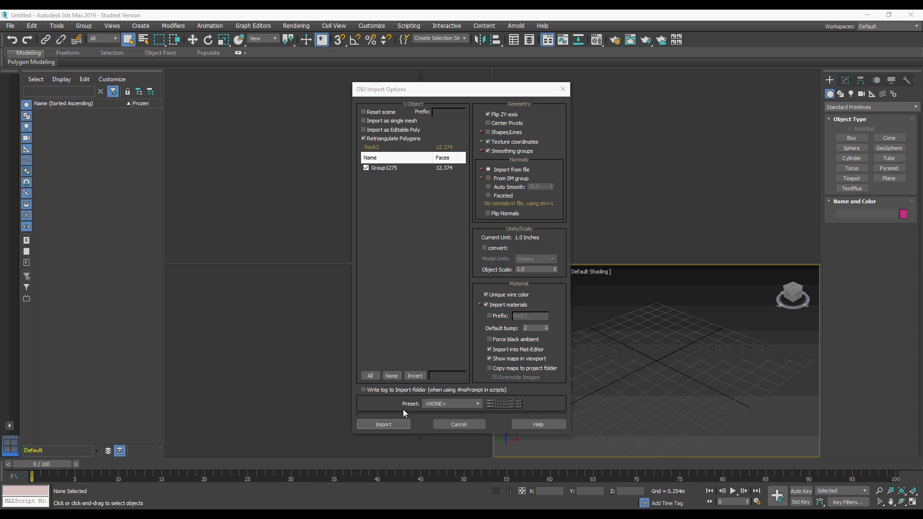
{"action": "mouse_move", "coordinate": [427, 424]}
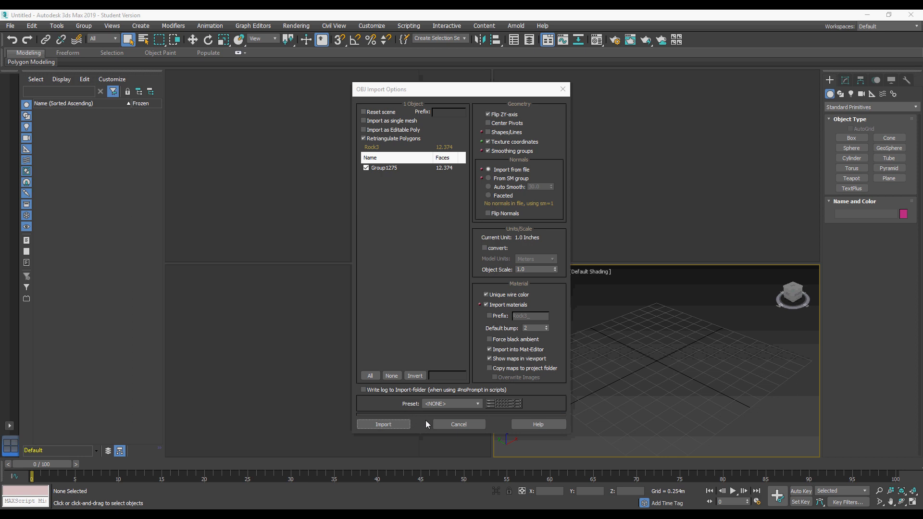
{"action": "left_click", "coordinate": [383, 424]}
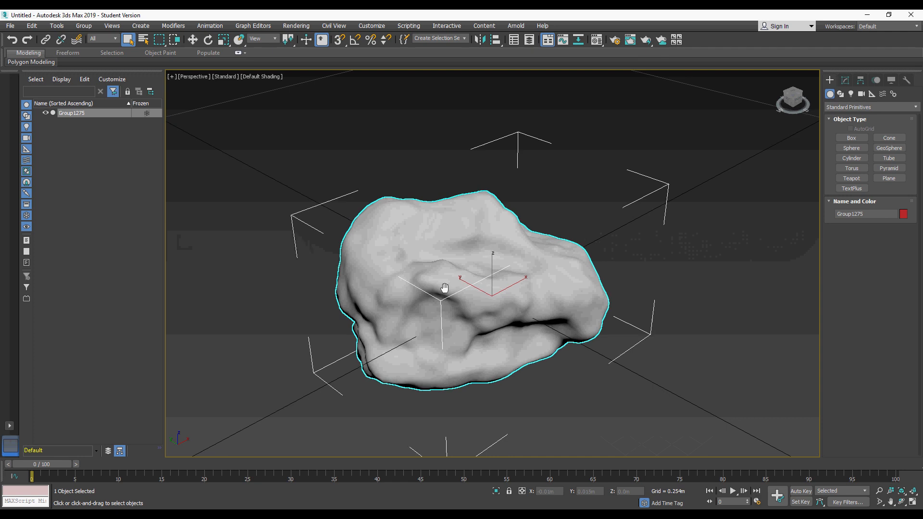
Turn on Edged Faces (F4) so the rock's 12,374-poly mesh edges show over its shading
{"action": "left_click_drag", "start_coordinate": [444, 287], "coordinate": [400, 279]}
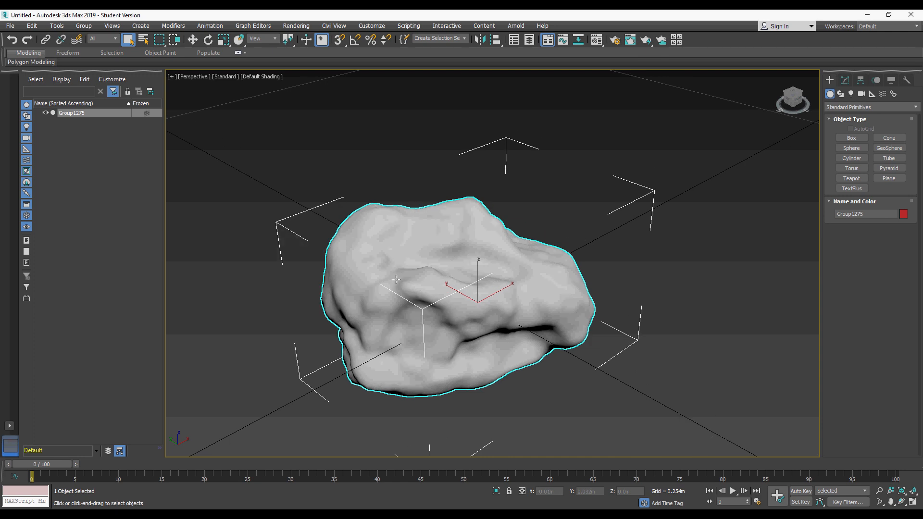
{"action": "key", "text": "F4"}
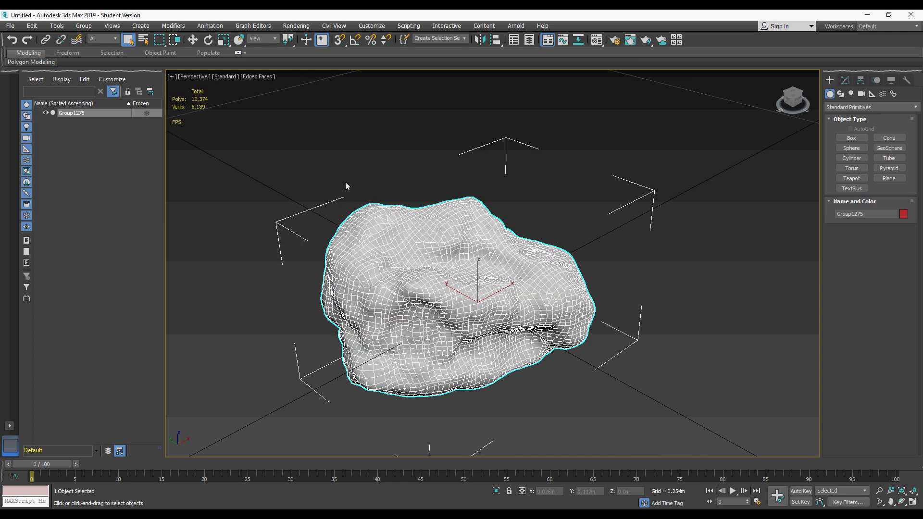
{"action": "mouse_move", "coordinate": [206, 117]}
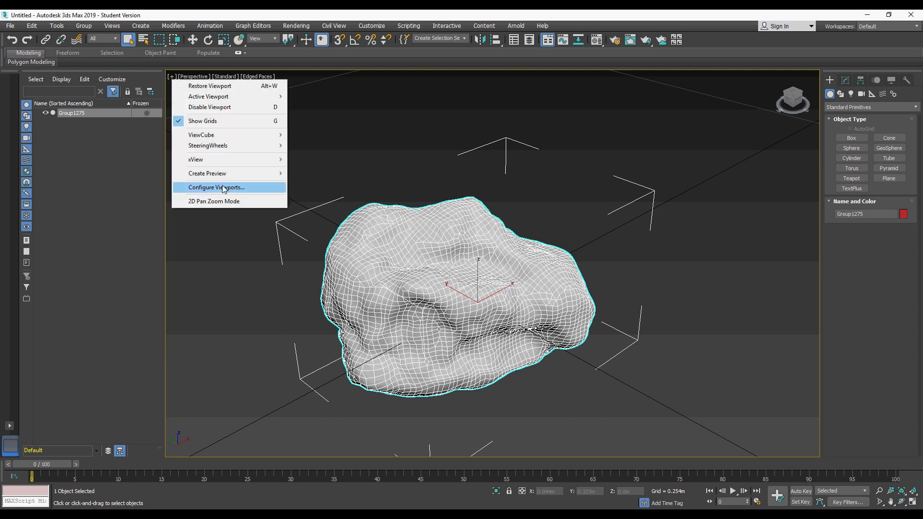
In Configure Viewports Statistics, report Triangle Count instead of Polygon Count
{"action": "left_click", "coordinate": [216, 187]}
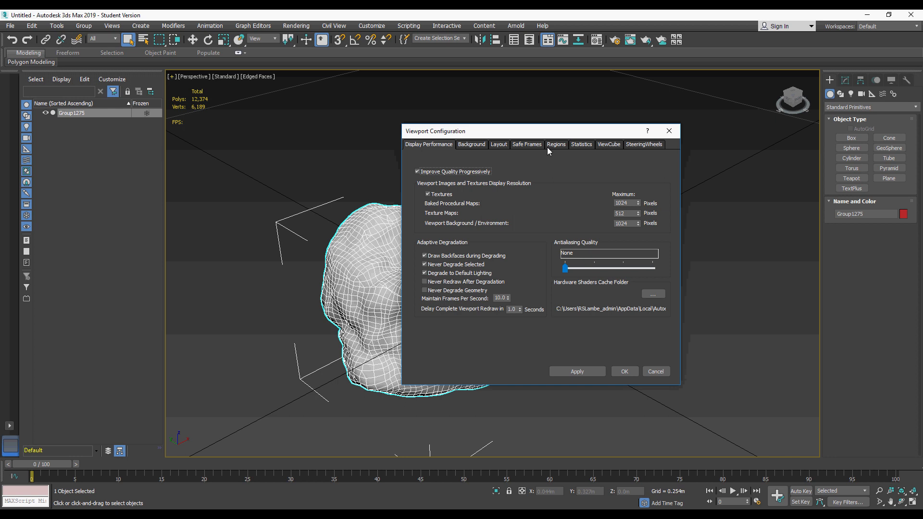
{"action": "mouse_move", "coordinate": [569, 161]}
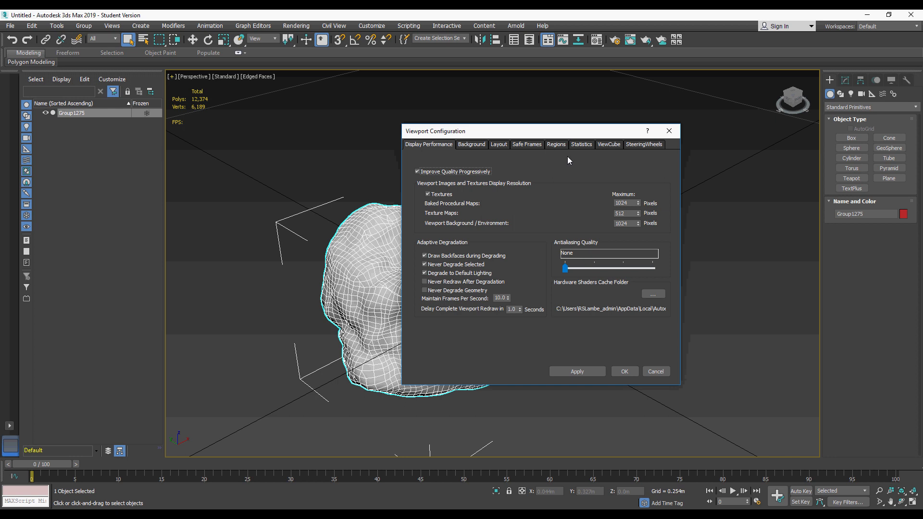
{"action": "mouse_move", "coordinate": [554, 148]}
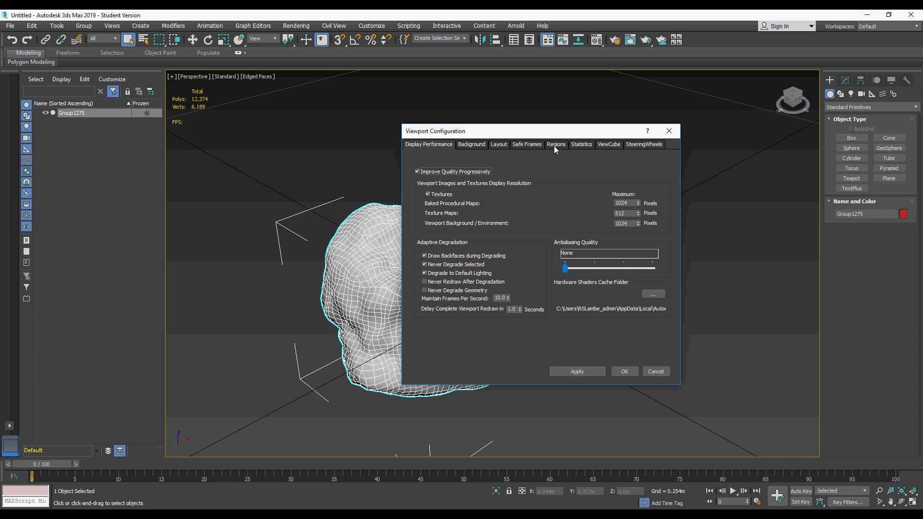
{"action": "left_click", "coordinate": [581, 145]}
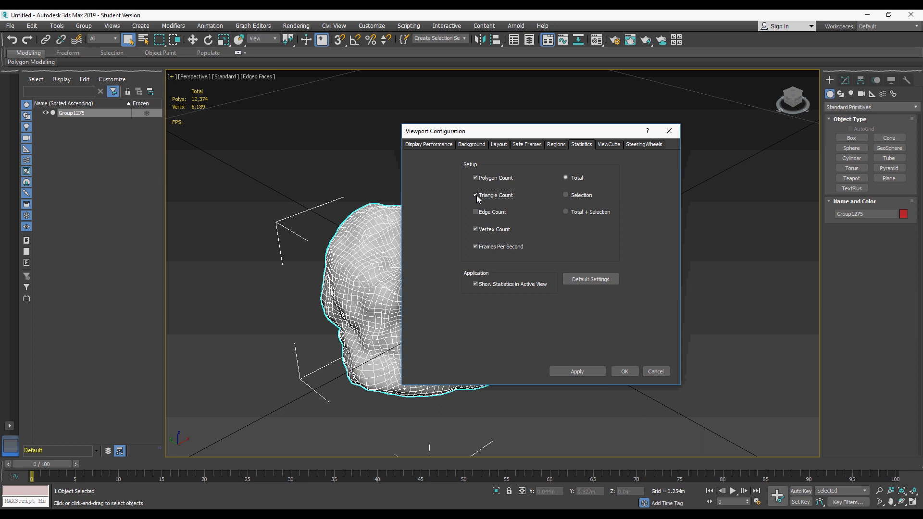
{"action": "left_click", "coordinate": [623, 371]}
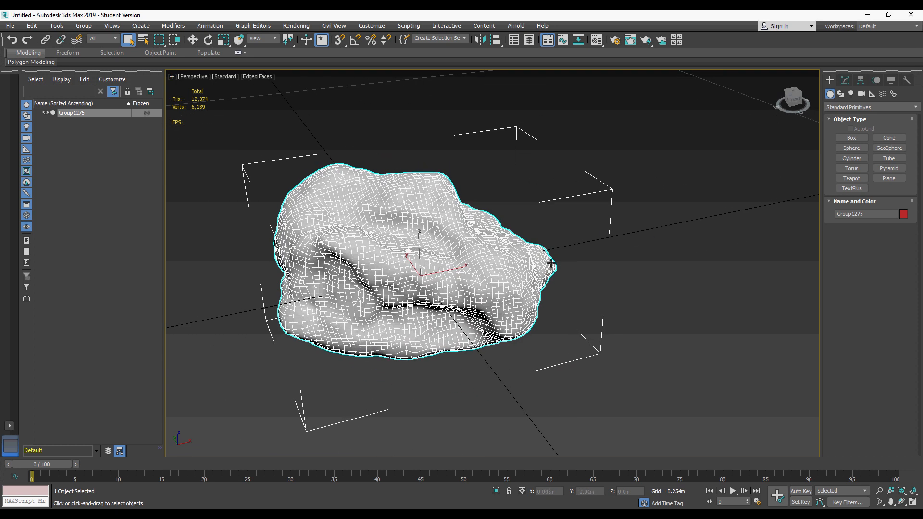
Create a small Plane001 beside the rock as an editable poly for the retopo shell
{"action": "left_click", "coordinate": [222, 39]}
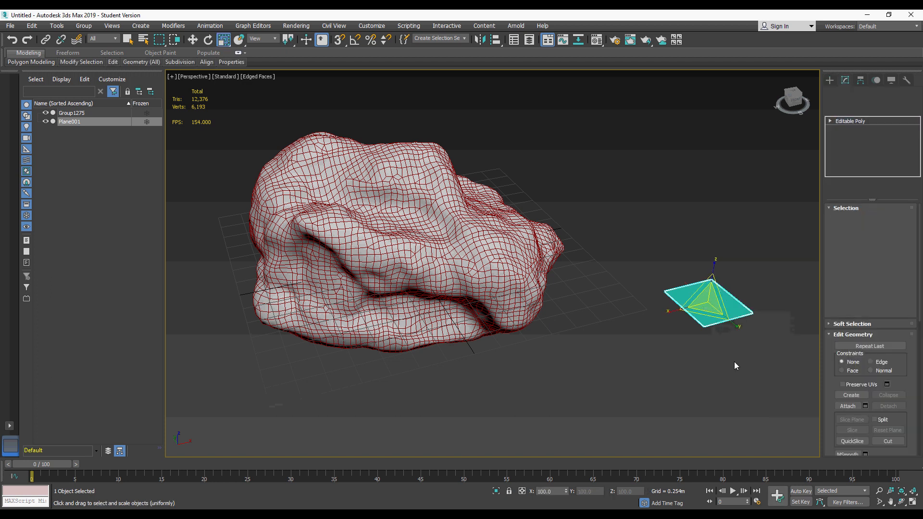
{"action": "left_click", "coordinate": [67, 52]}
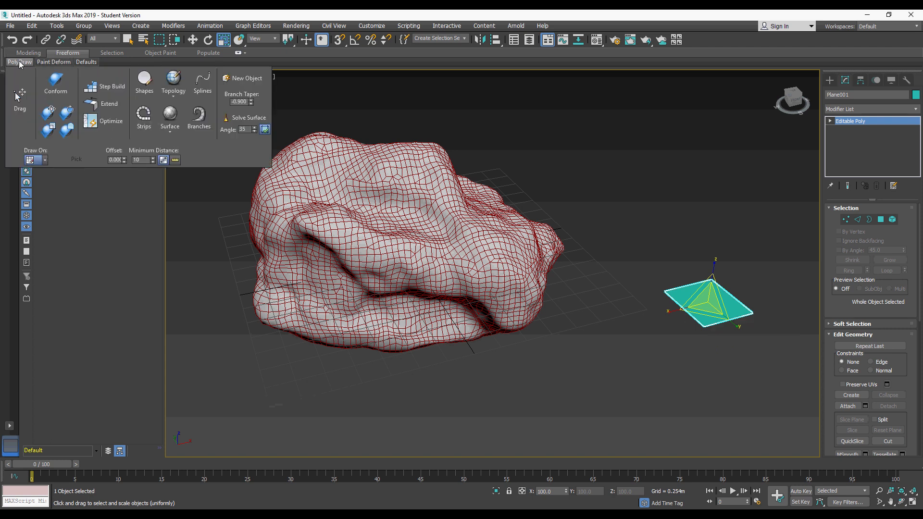
{"action": "mouse_move", "coordinate": [80, 114]}
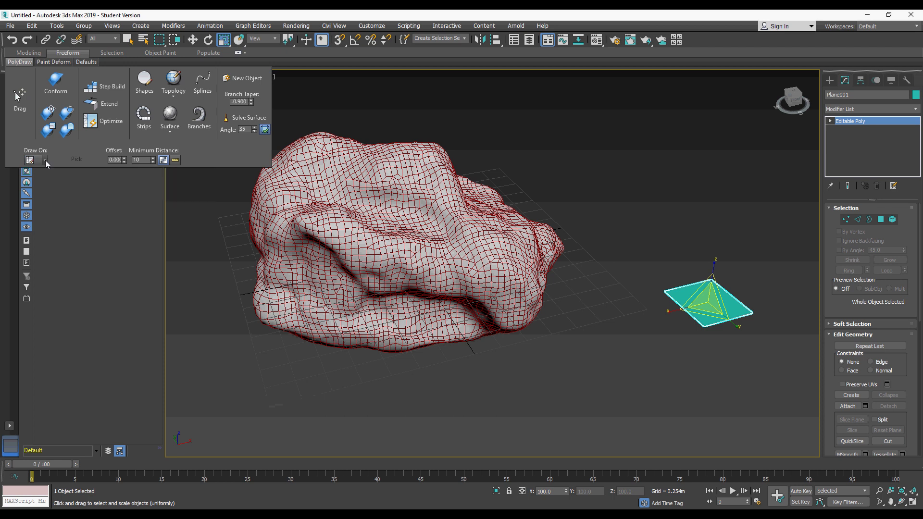
Set PolyDraw's Draw On to Surface, picking the rock as the drawing surface
{"action": "left_click", "coordinate": [31, 159]}
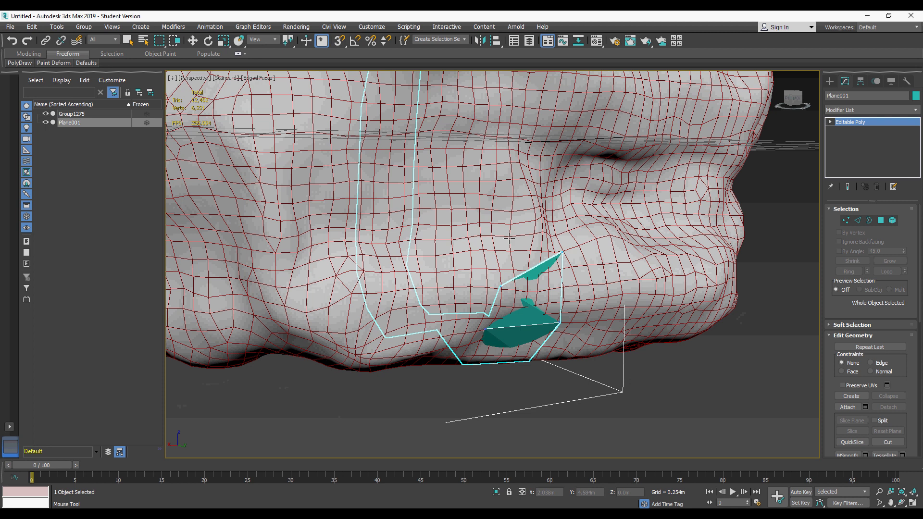
{"action": "mouse_move", "coordinate": [552, 234]}
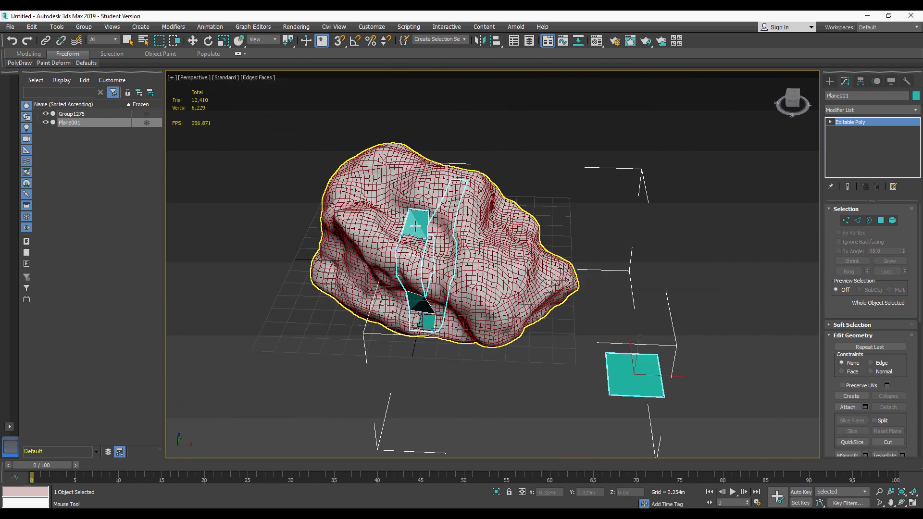
Step Build the first strip of quads down the rock's front, reaching 12,418 tris
{"action": "left_click", "coordinate": [20, 64]}
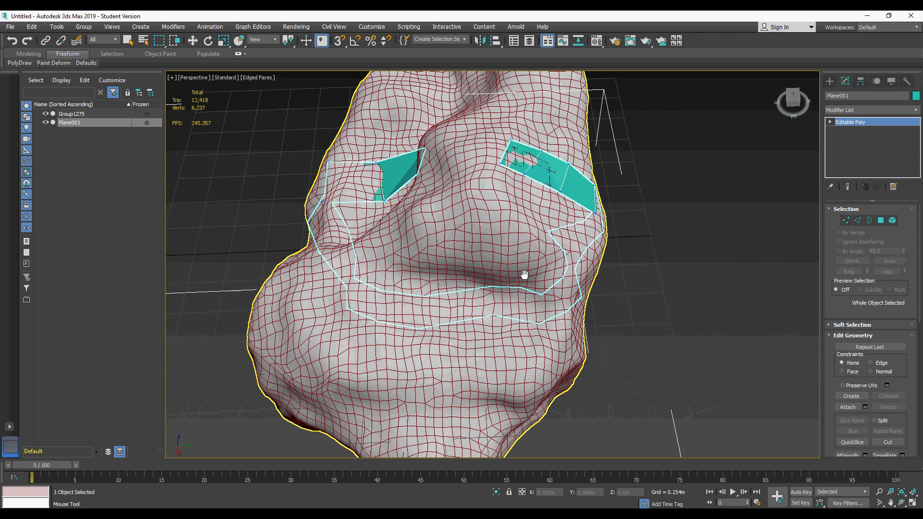
Add further quad rows wrapping around the rock, reaching 12,464 tris and 6,279 verts
{"action": "left_click_drag", "start_coordinate": [525, 274], "coordinate": [522, 190]}
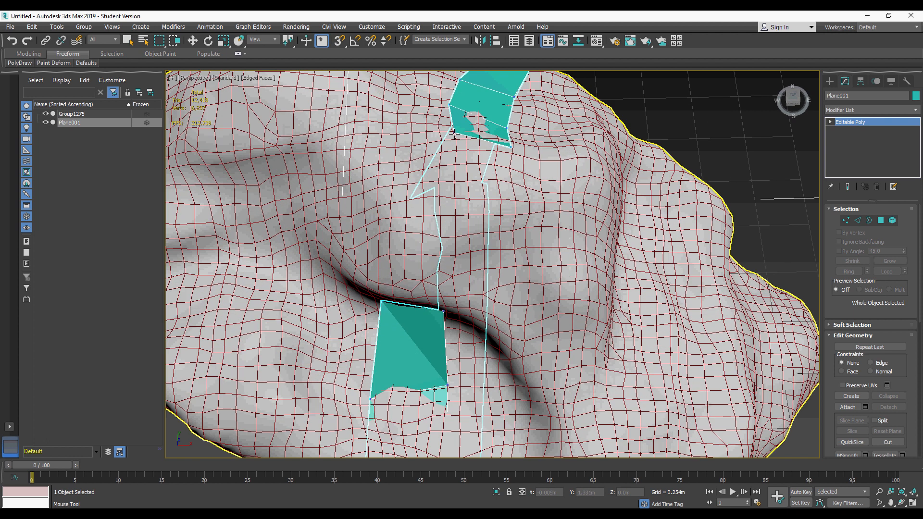
{"action": "mouse_move", "coordinate": [484, 182]}
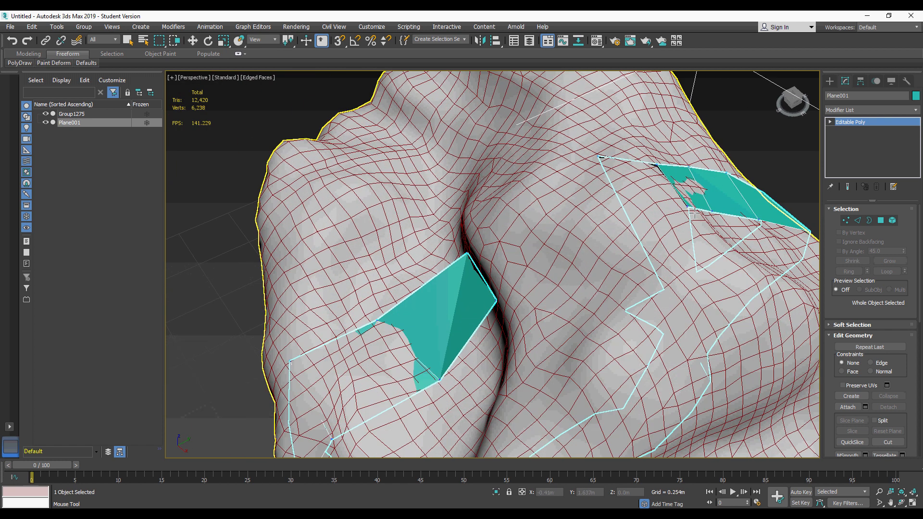
{"action": "mouse_move", "coordinate": [619, 169]}
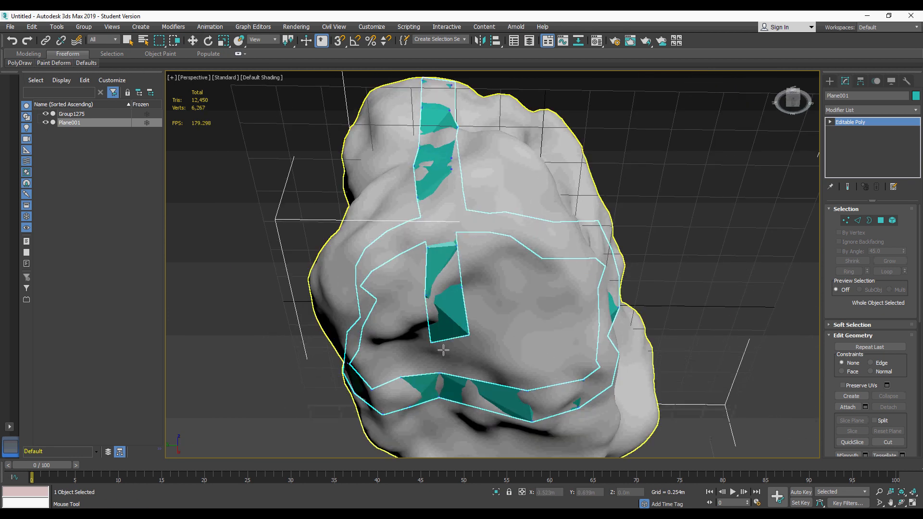
{"action": "left_click_drag", "start_coordinate": [442, 350], "coordinate": [430, 200]}
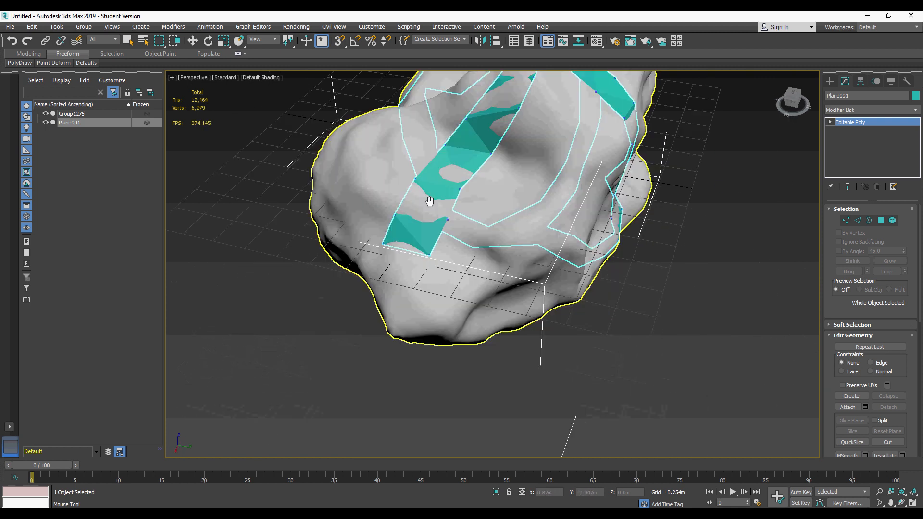